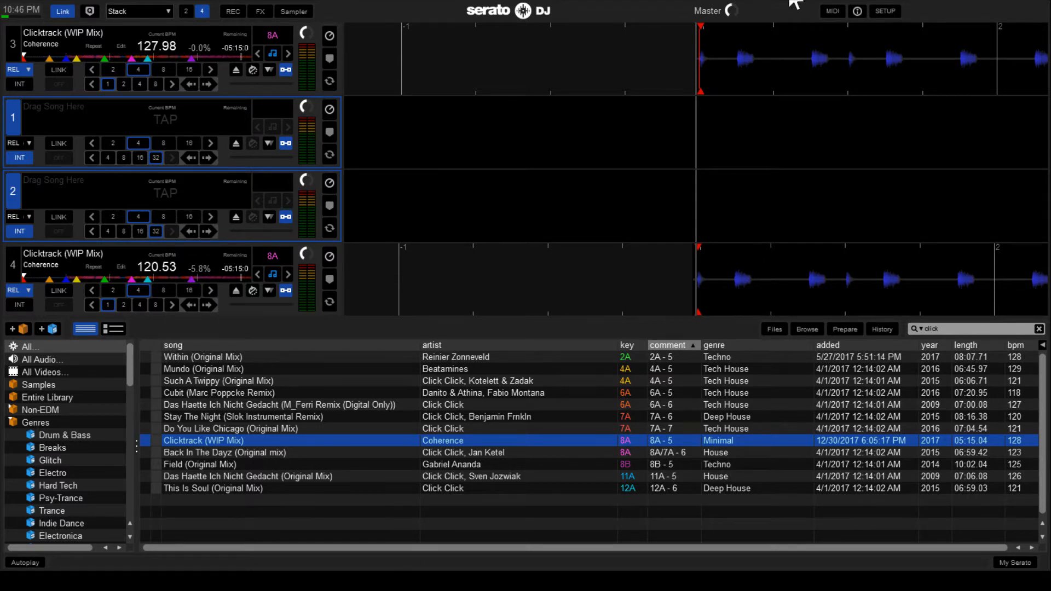
mouse_move(768, 44)
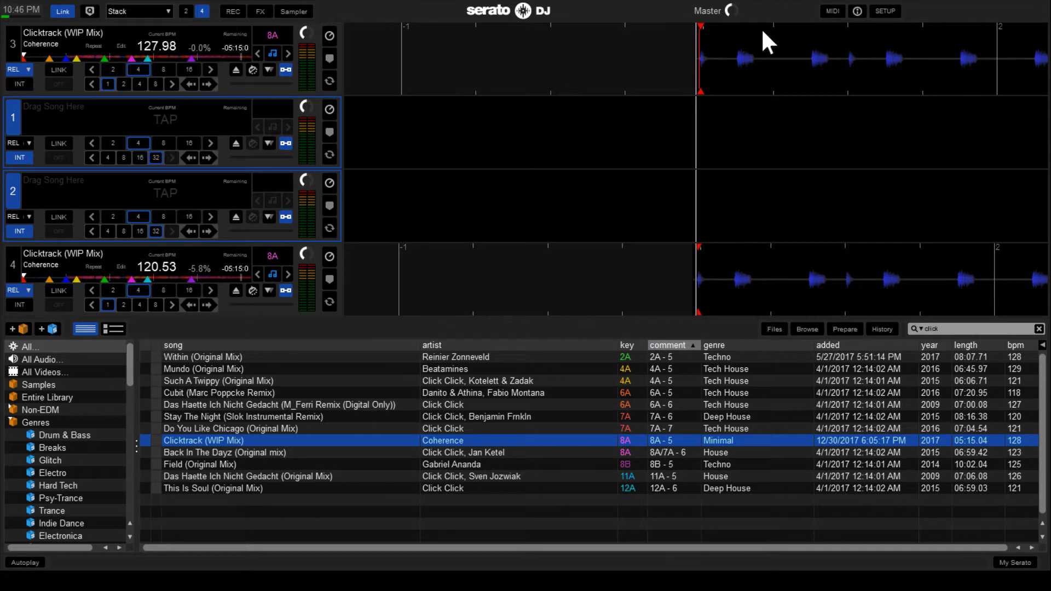
mouse_move(898, 23)
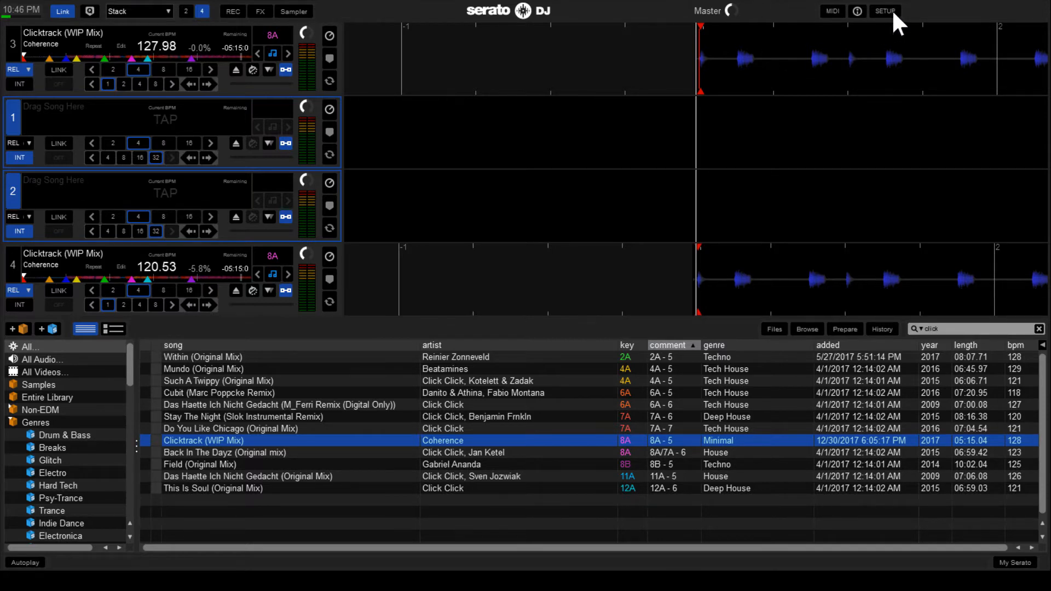
Open Serato's SETUP screen on DJ Preferences to confirm Simple Sync mode.
click(885, 11)
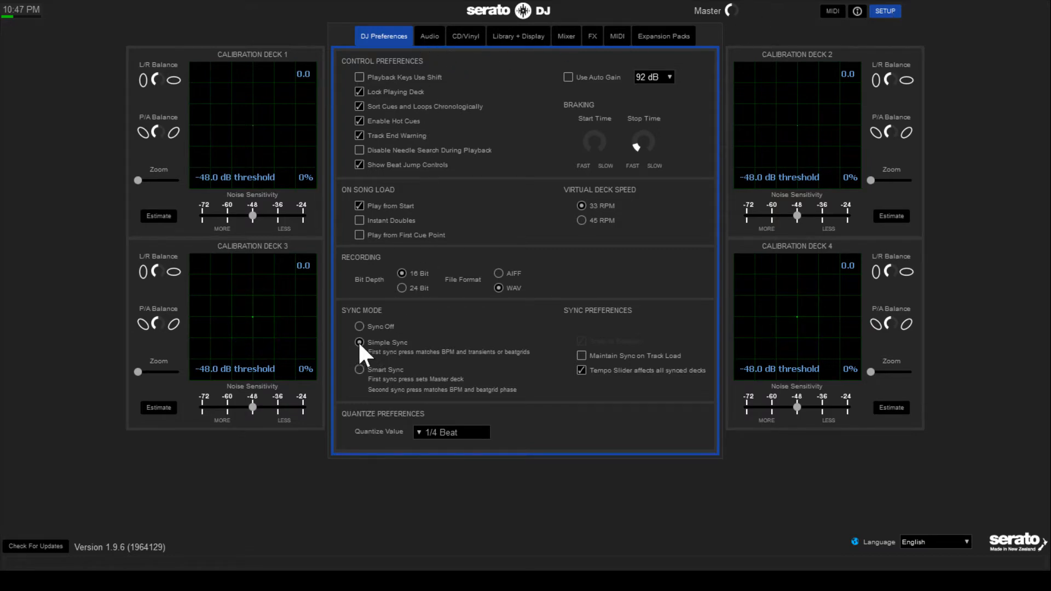
mouse_move(413, 352)
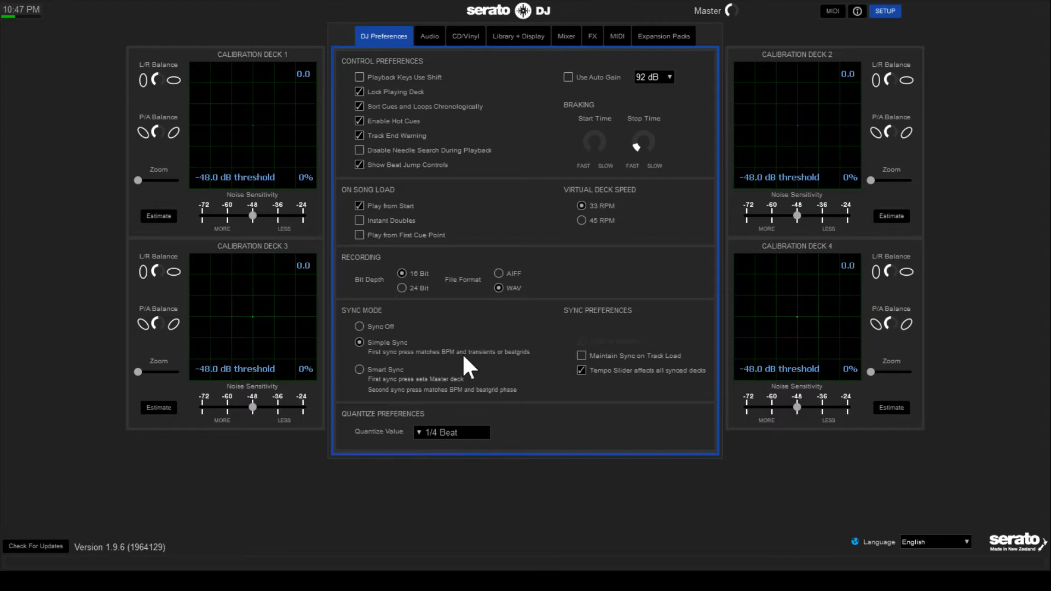
mouse_move(376, 365)
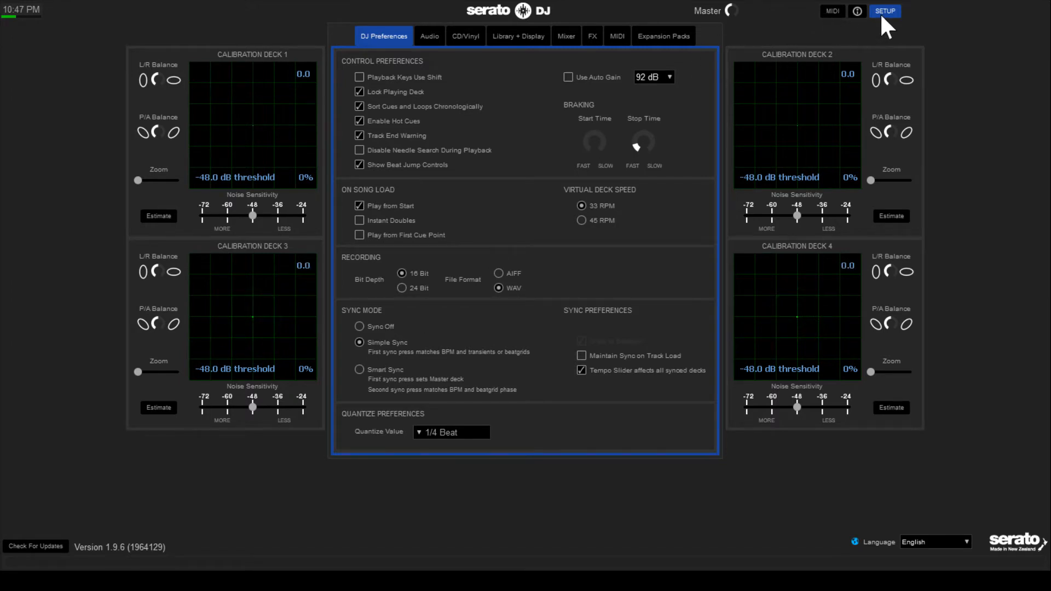
Close the SETUP screen to return to the decks and library.
click(884, 11)
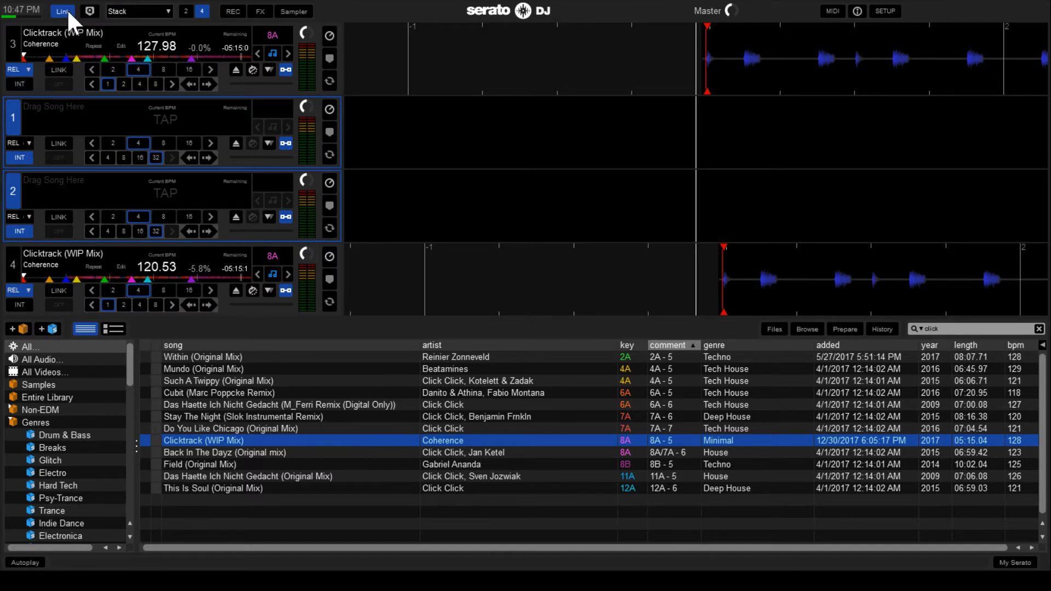
mouse_move(34, 473)
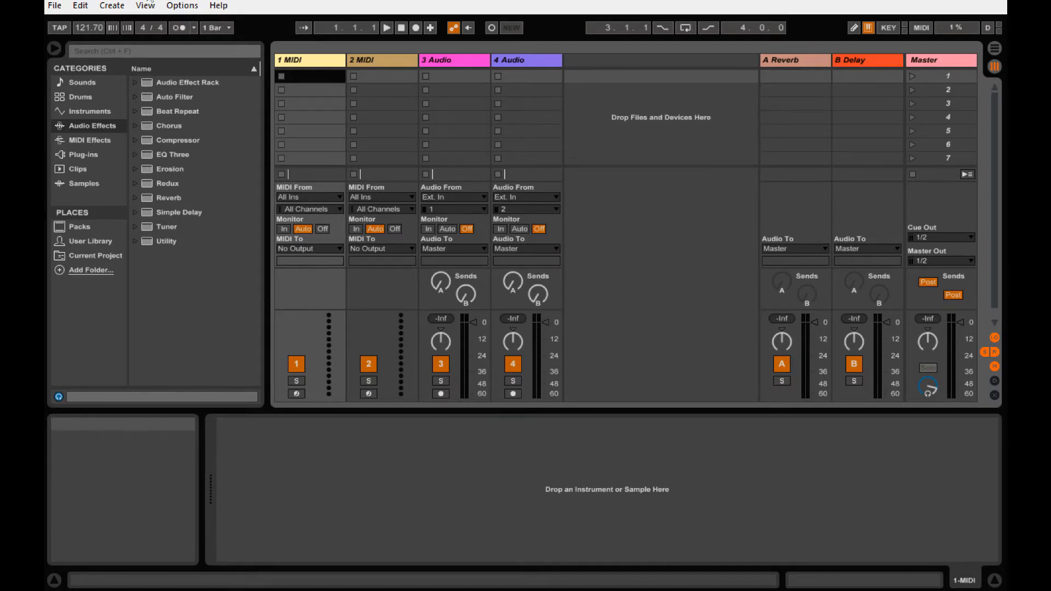
Open Ableton Live's Options menu.
click(182, 5)
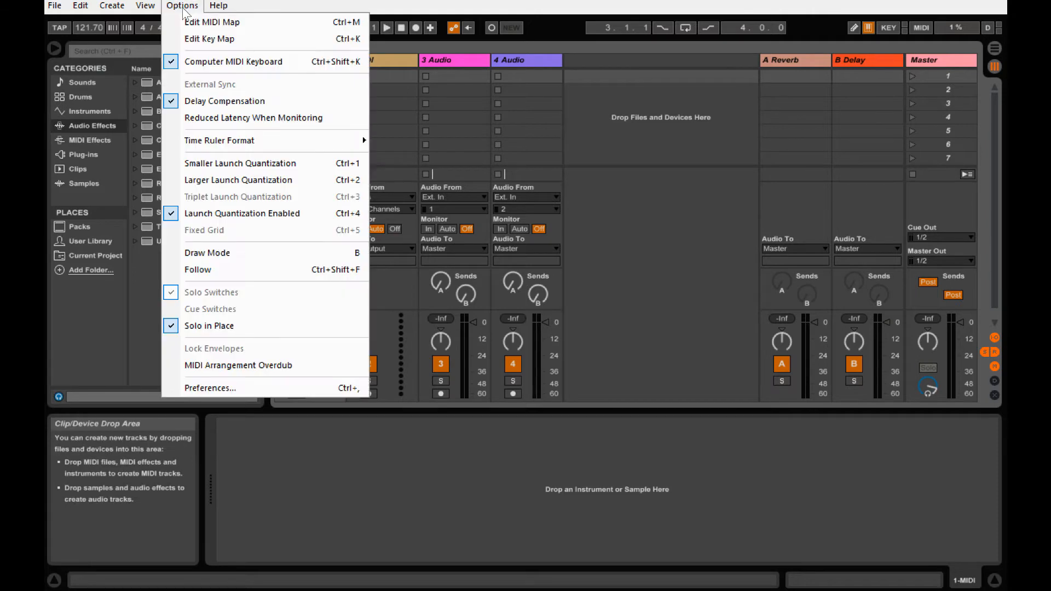
mouse_move(209, 388)
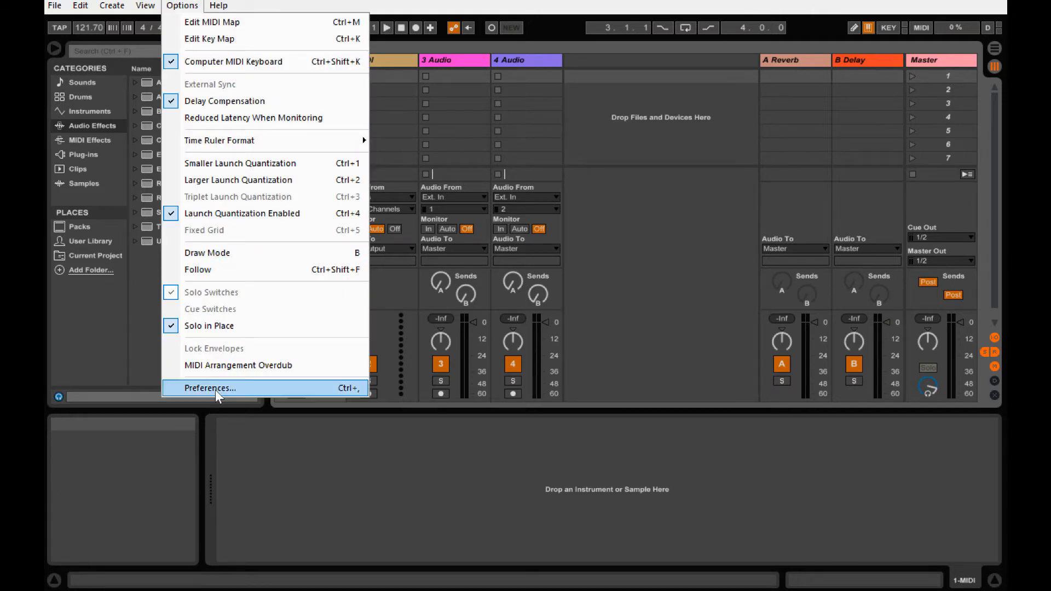
Open Preferences and review the Audio page's ASIO driver and ASIO4ALL device.
click(209, 387)
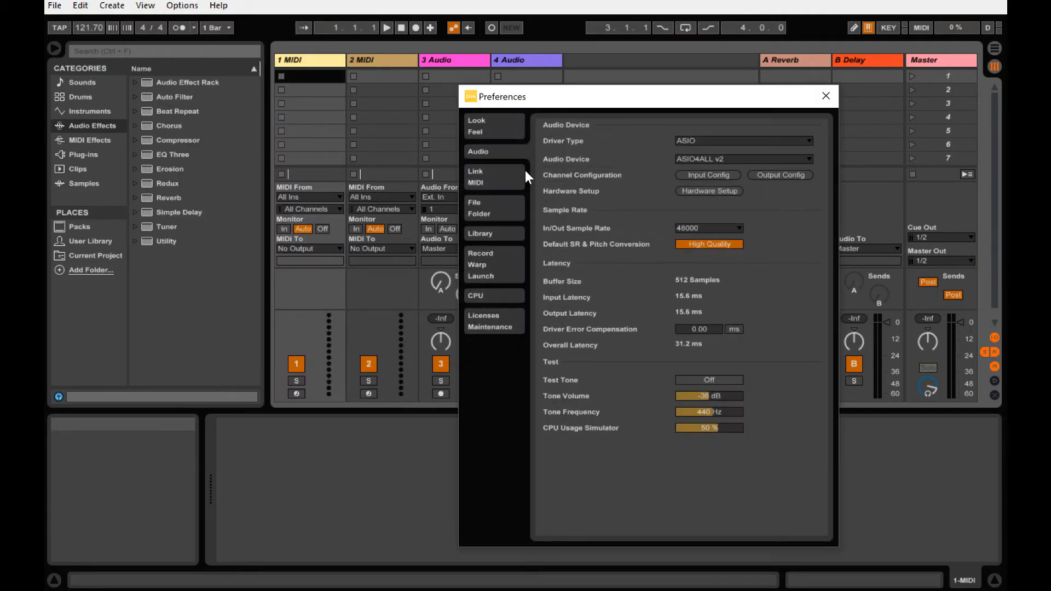
click(742, 141)
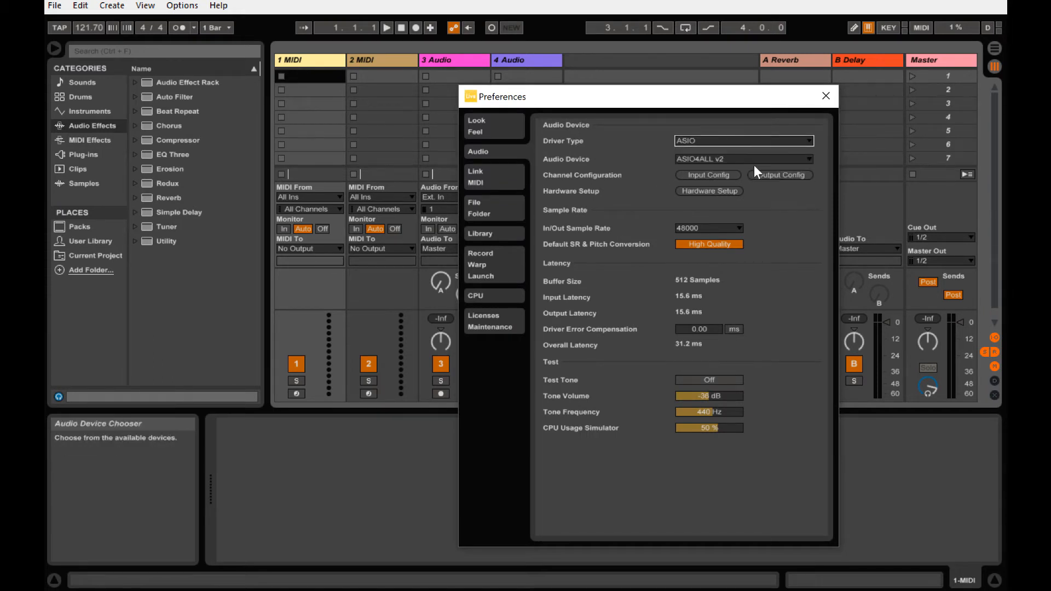
mouse_move(765, 165)
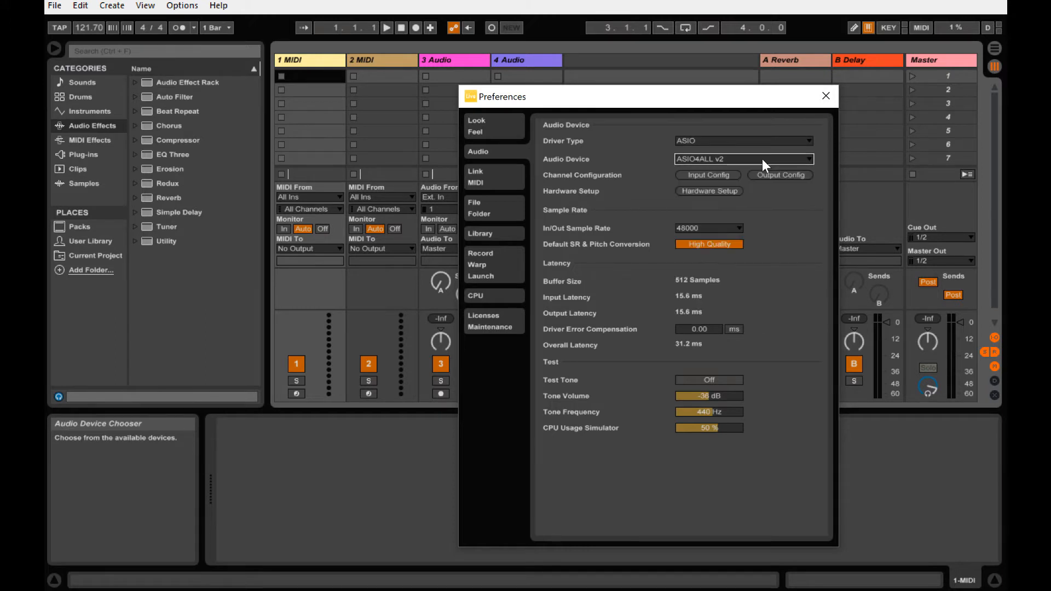
mouse_move(667, 161)
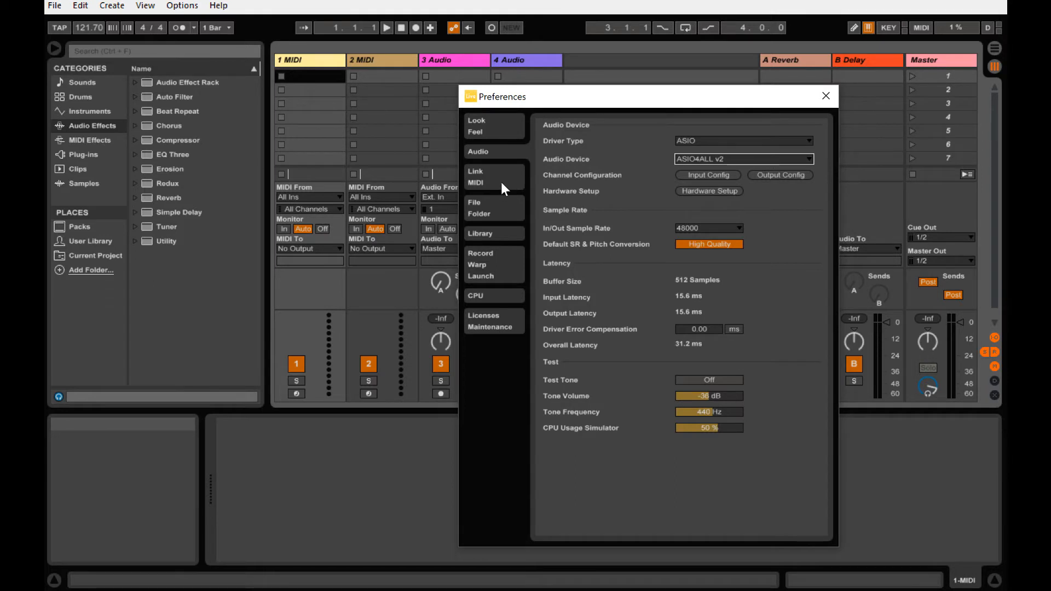
On the Link/MIDI page, set Show Link Toggle to Show.
click(475, 176)
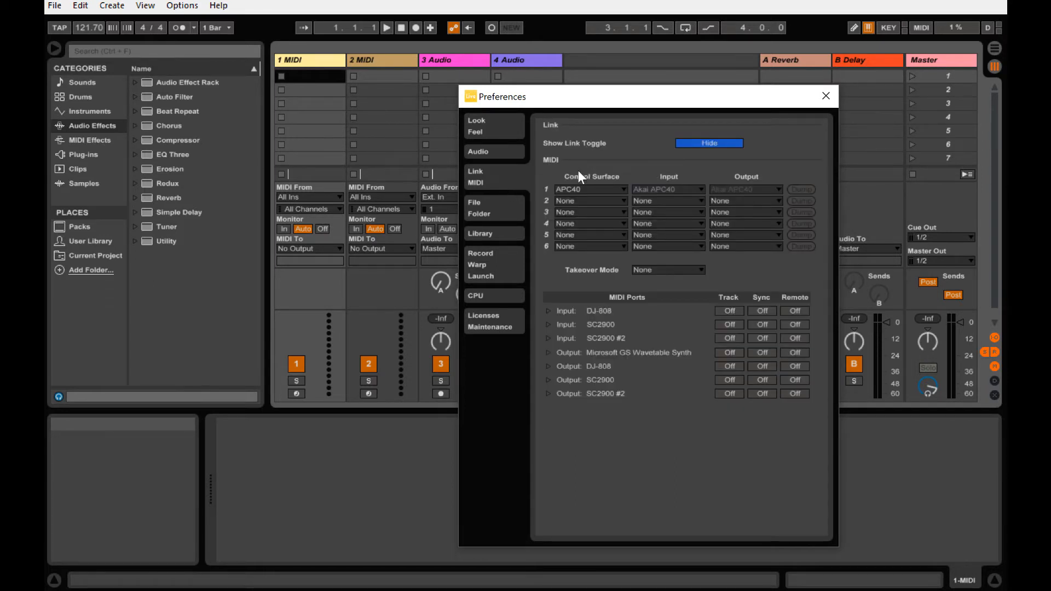
mouse_move(708, 143)
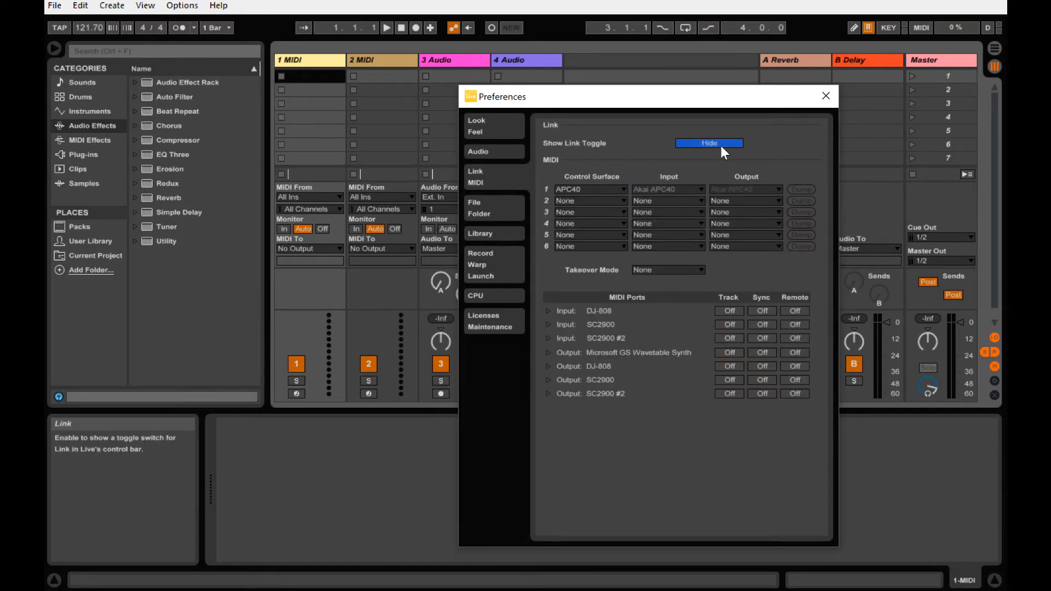
click(708, 143)
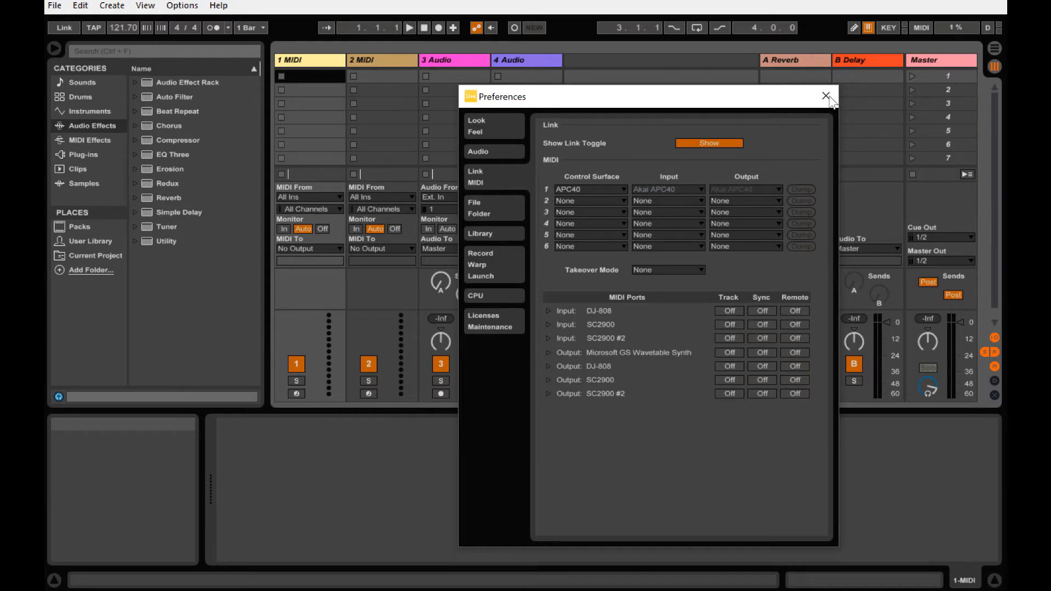
Close Preferences and switch on the Link button in Live's control bar.
click(826, 96)
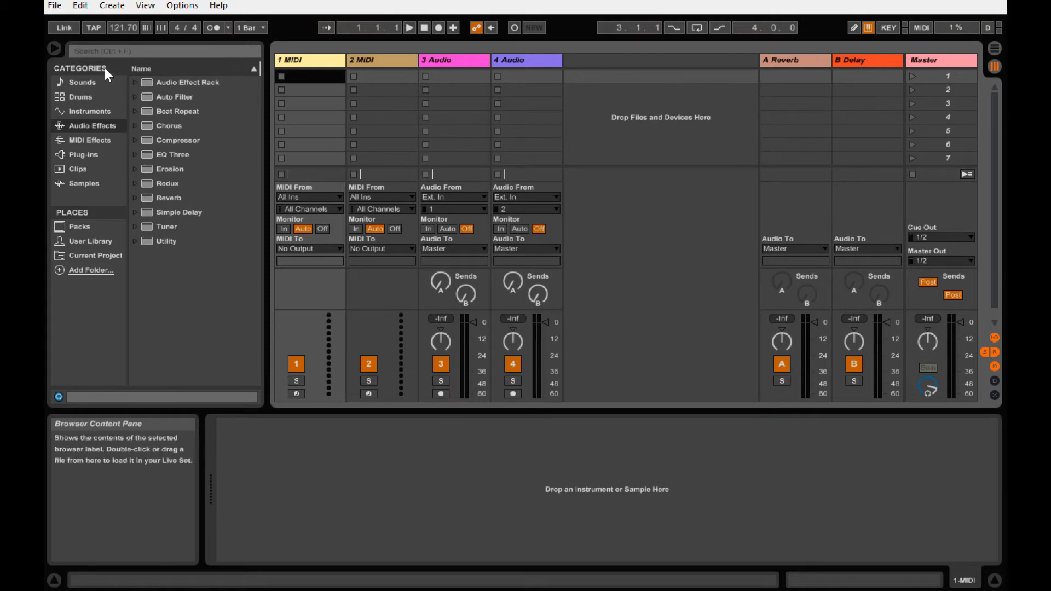
mouse_move(63, 27)
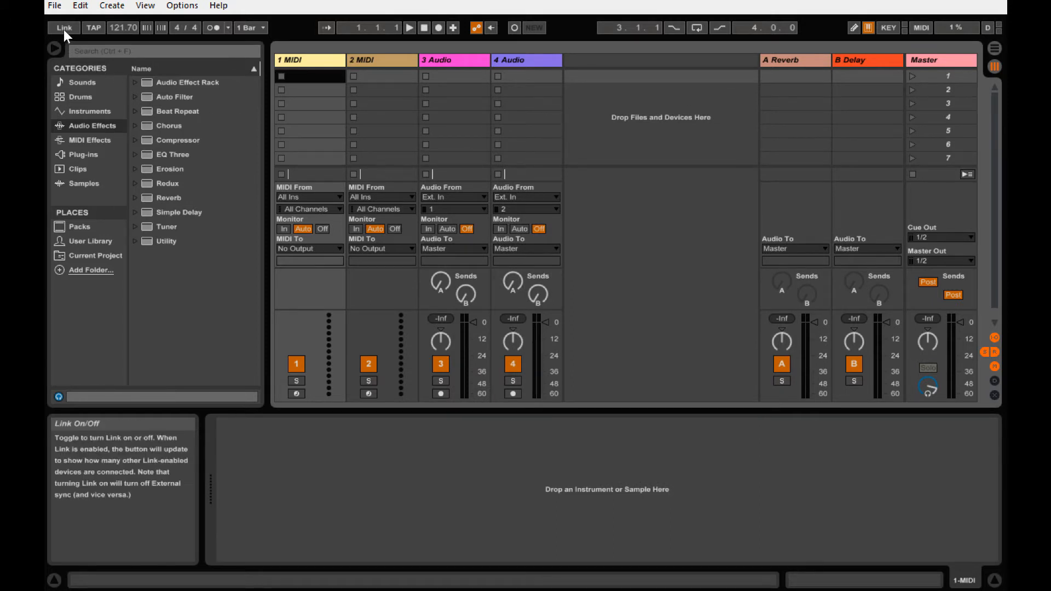
click(64, 28)
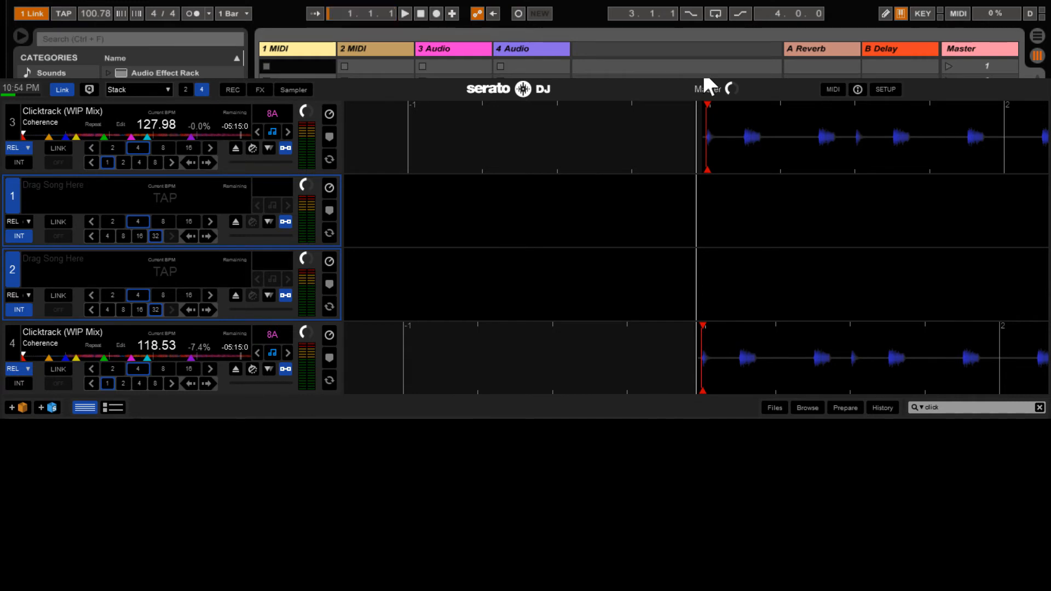
Bring Serato DJ in front, with deck 4 playing Clicktrack via Link at 100.80 BPM.
click(404, 13)
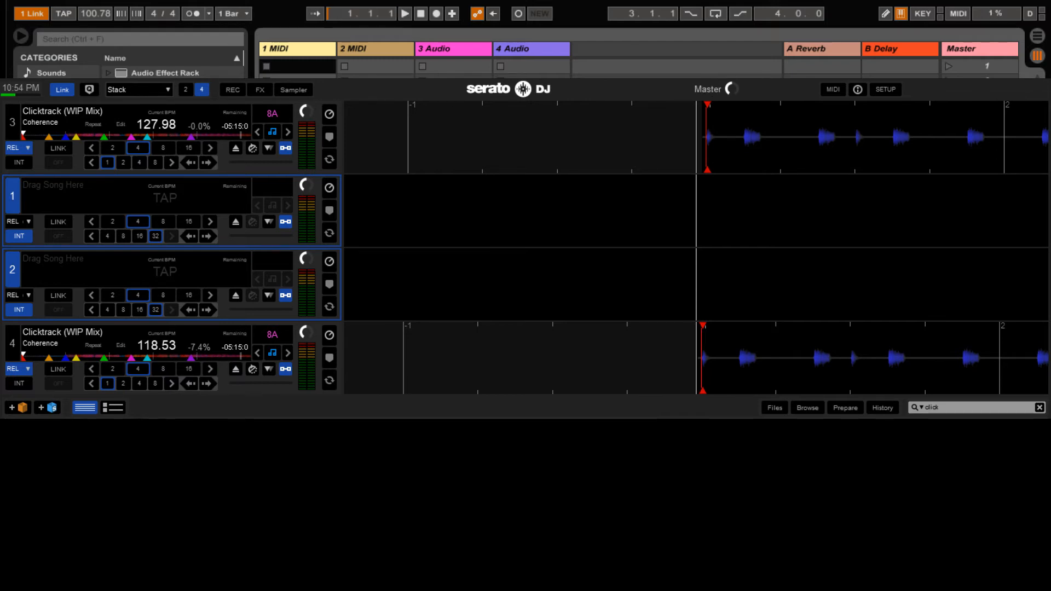
click(403, 12)
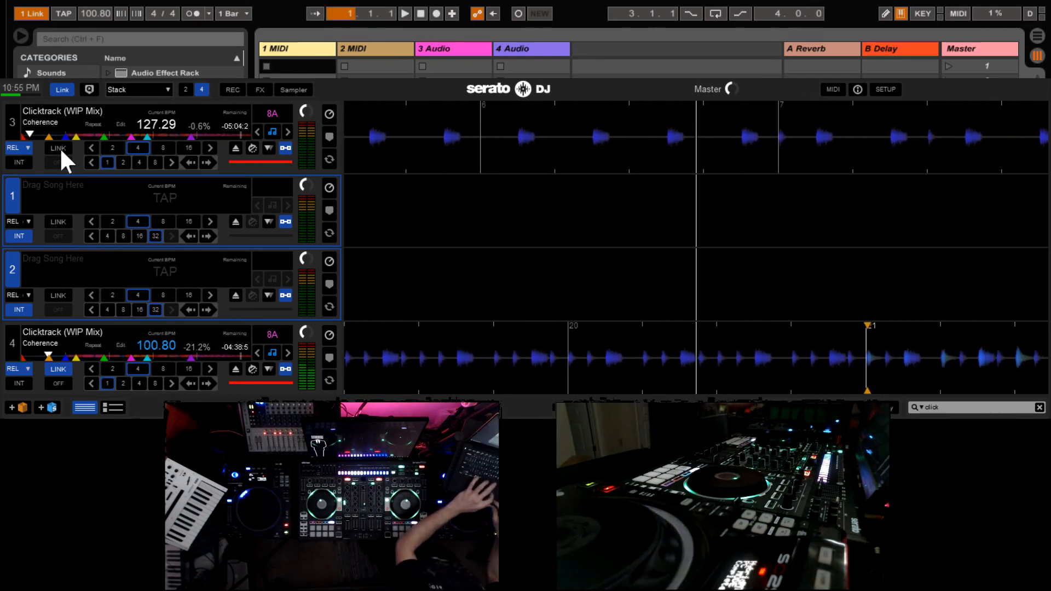
Enable LINK on deck 3 so both decks follow Live's 100.53 BPM tempo.
click(58, 148)
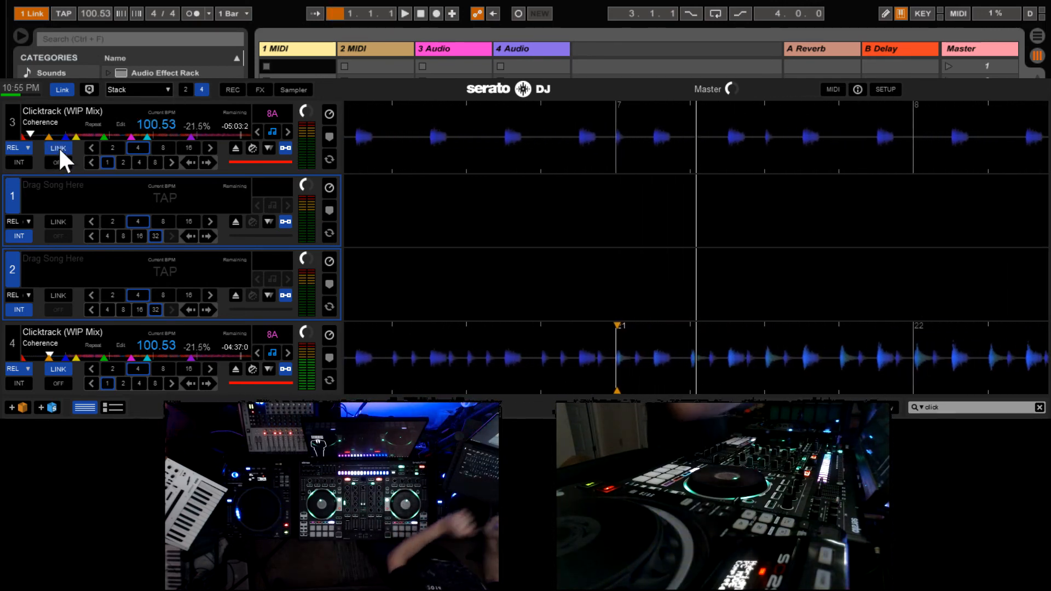